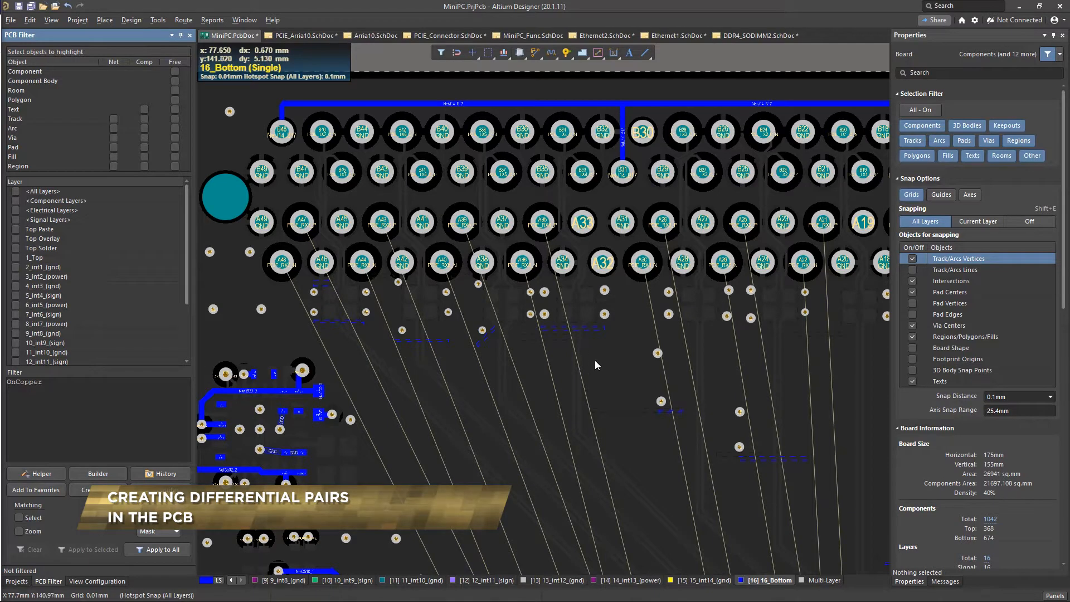
Switch the PCB panel to the Differential Pairs Editor showing the two pair classes
left_click(1055, 595)
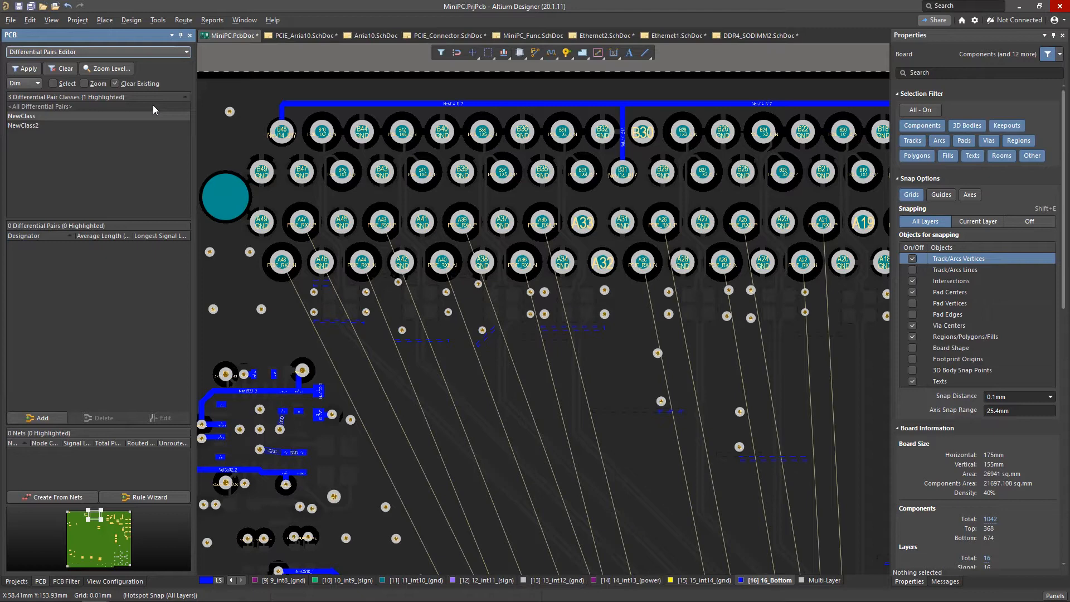
Add pair PCIE_RX7 with positive net PCIE_RX7_P and negative net PCIE_RX7_N
left_click(38, 417)
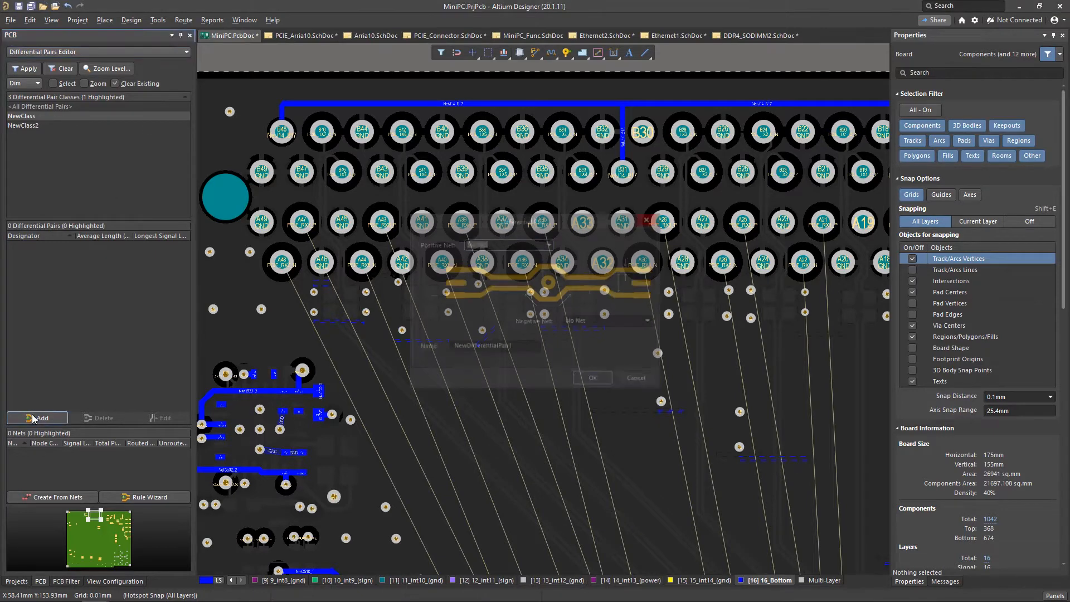
left_click(39, 417)
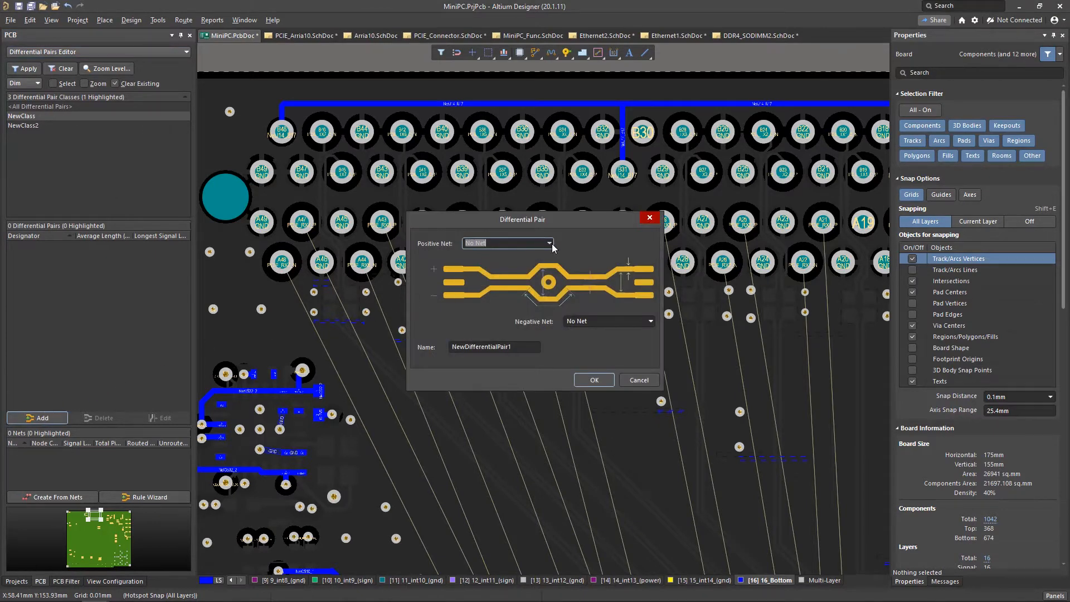
left_click(508, 243)
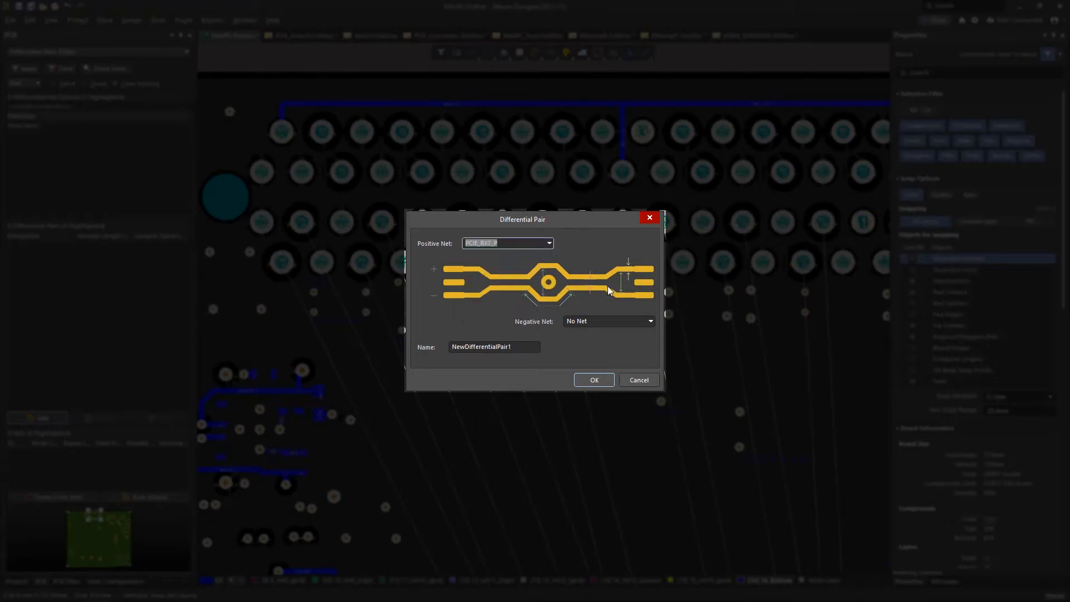
left_click(608, 321)
type("PCIE_RXT")
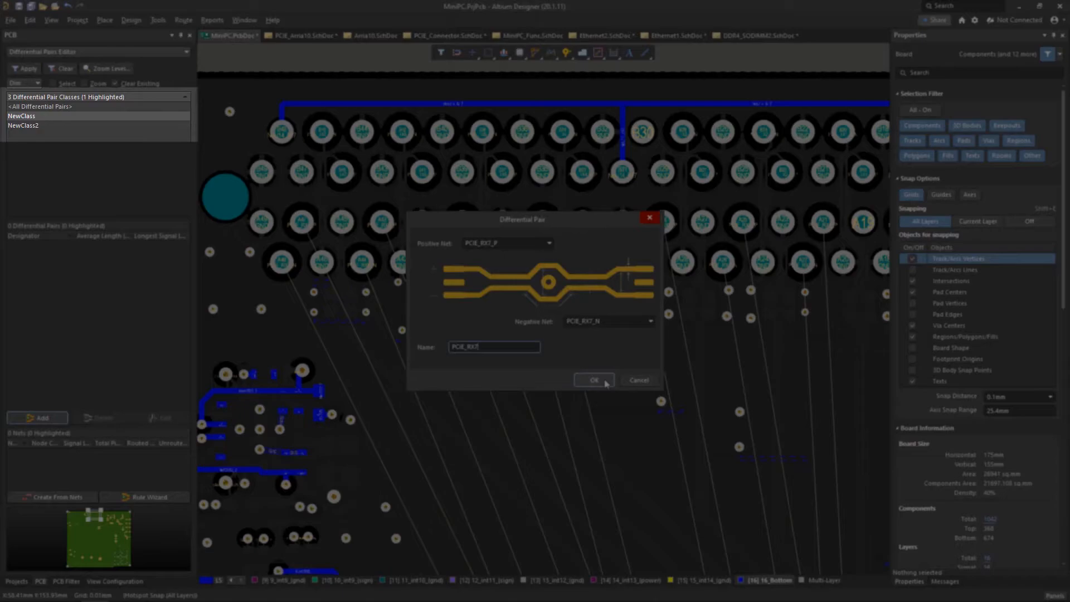
left_click(593, 380)
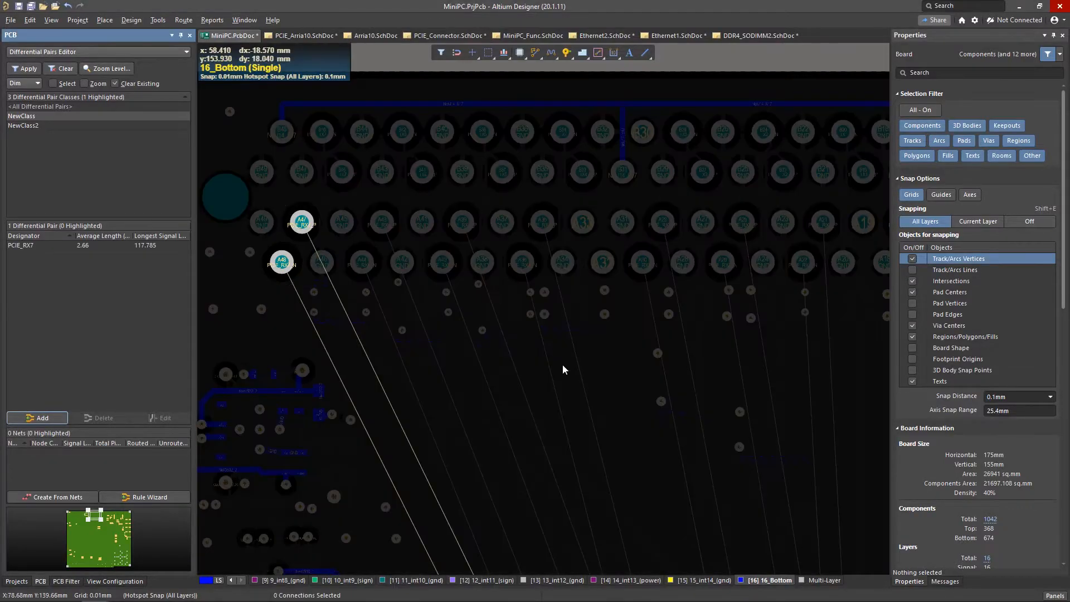
left_click(21, 115)
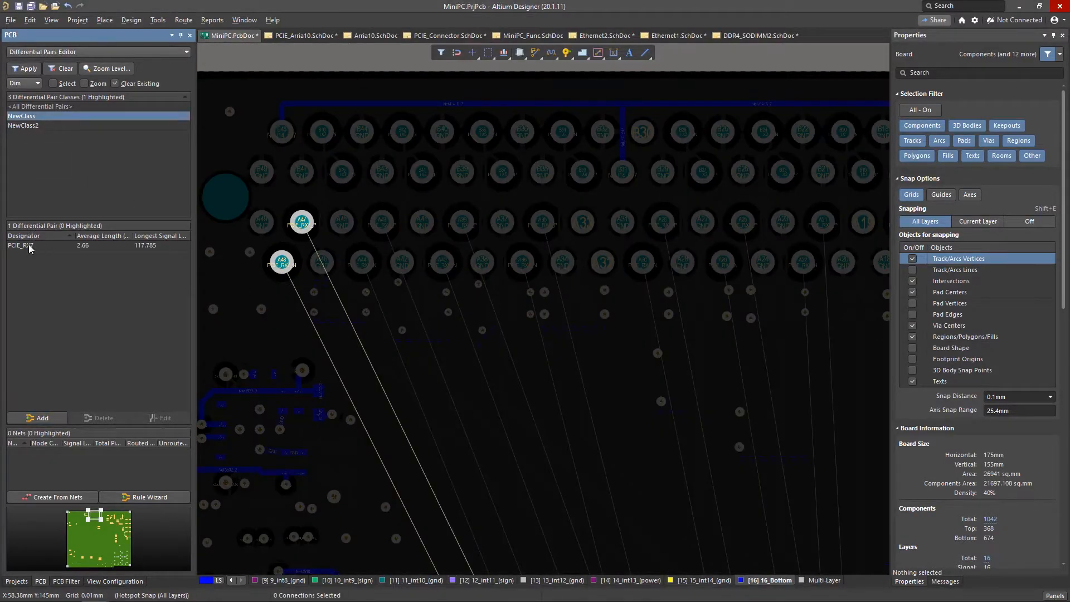
Show PCIE_RX7's nets, then open Create Differential Pairs From Nets
left_click(24, 245)
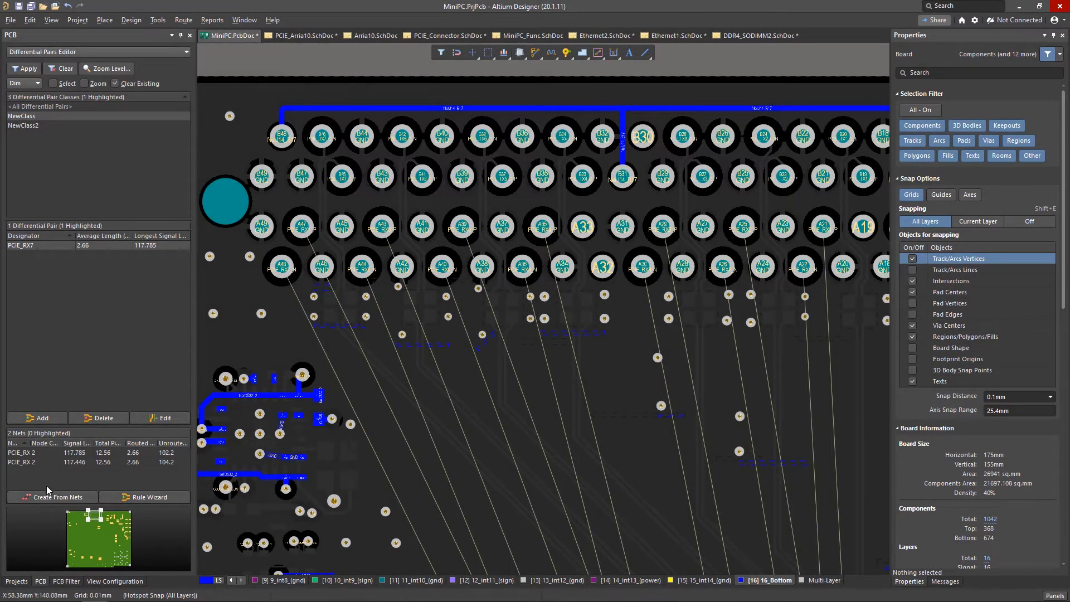
left_click(53, 497)
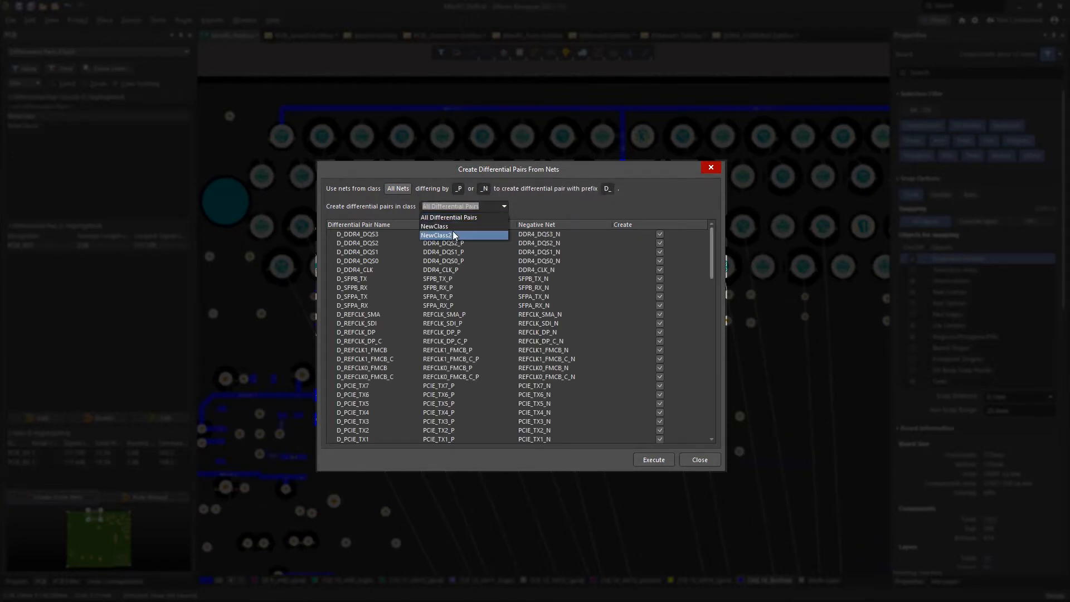
Generate D_PCIE_RX0–RX4 into NewClass2 from the PCIE_RX net class, excluding RX5–RX7
left_click(434, 235)
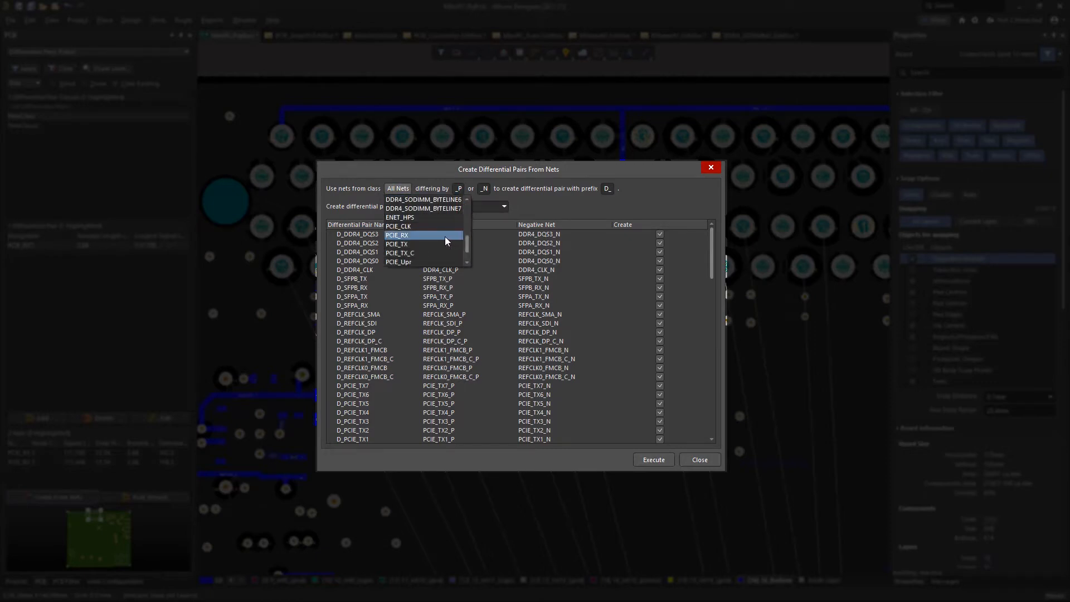
left_click(396, 234)
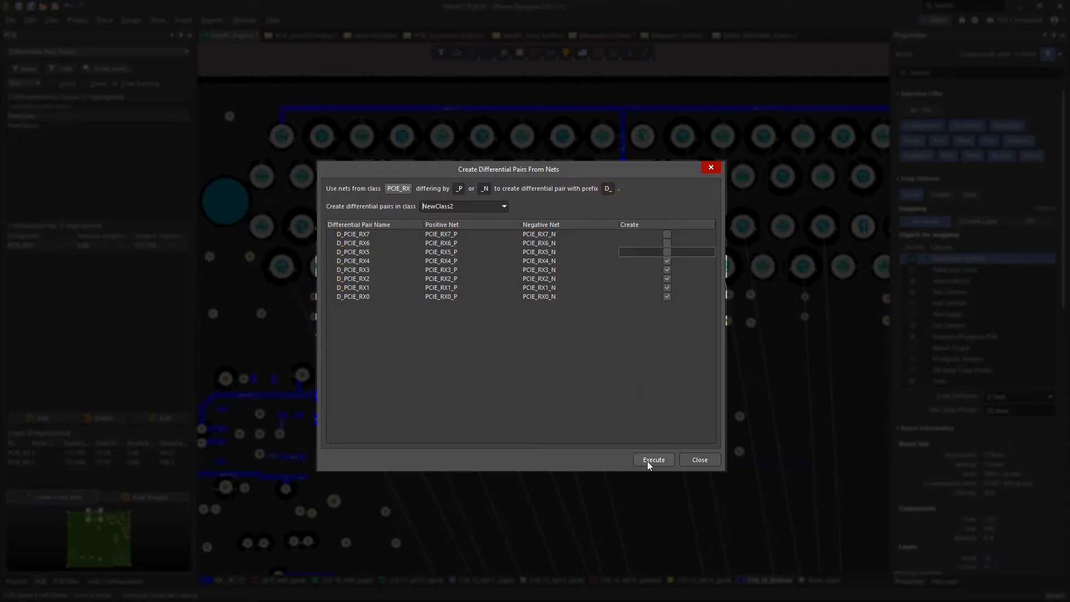
left_click(652, 459)
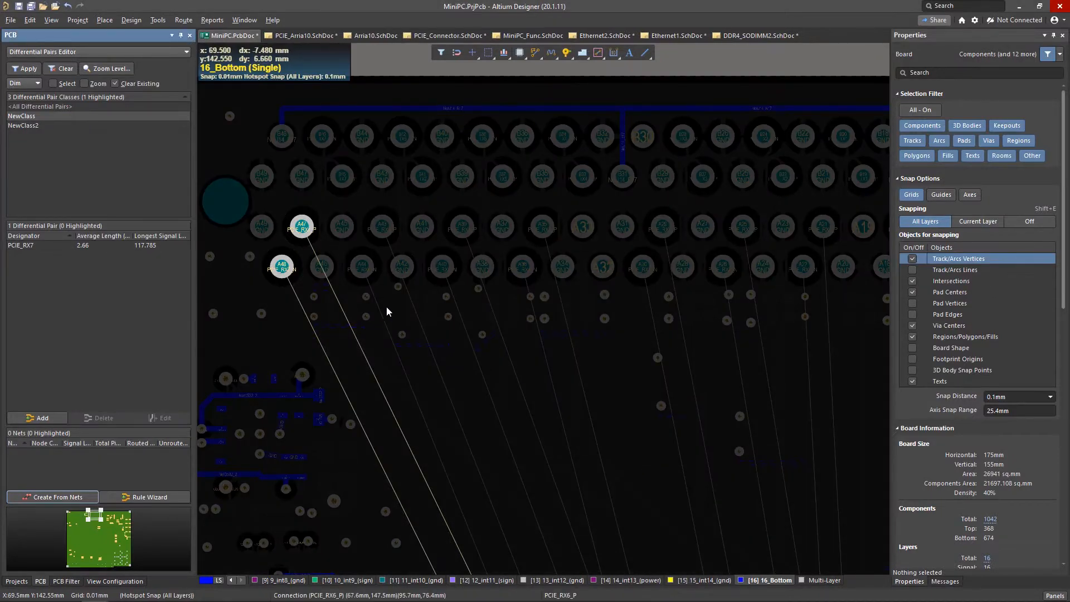
List NewClass2's five pairs, preview Import Changes, and close the ECO unapplied
left_click(23, 126)
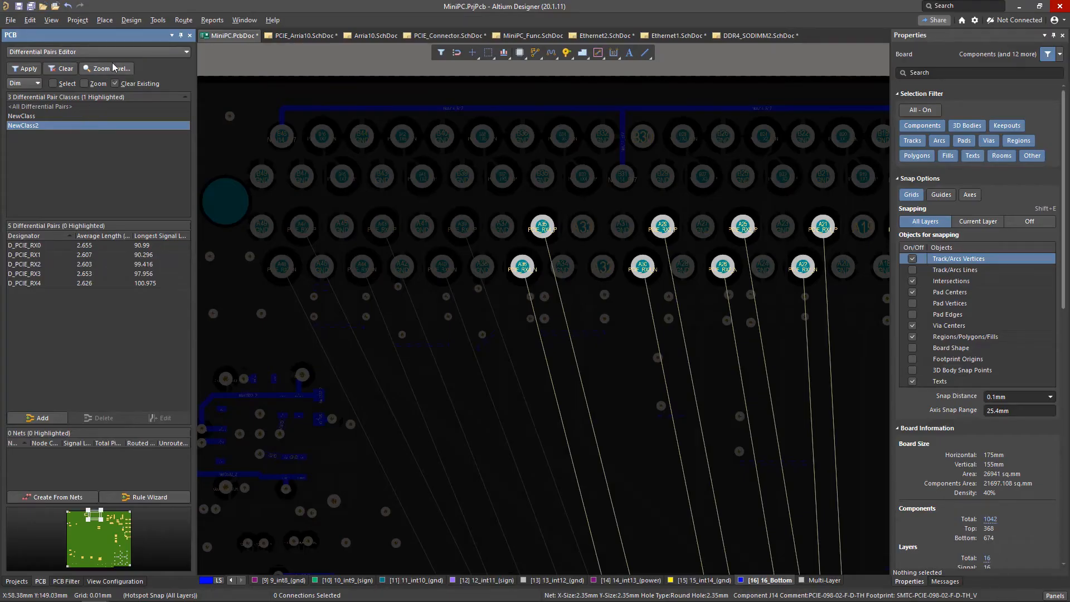
left_click(131, 20)
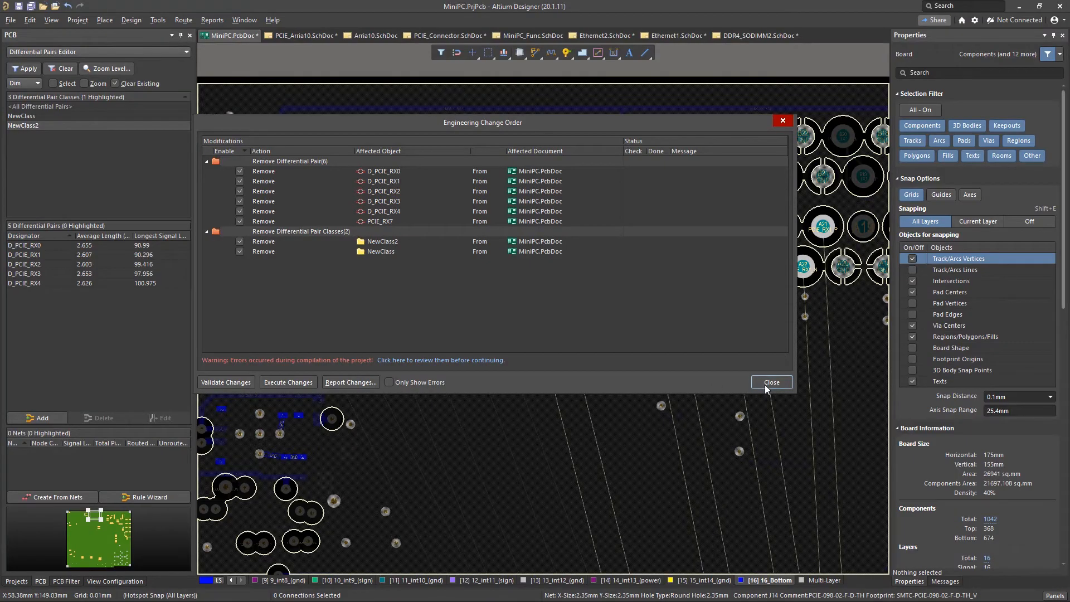
left_click(770, 382)
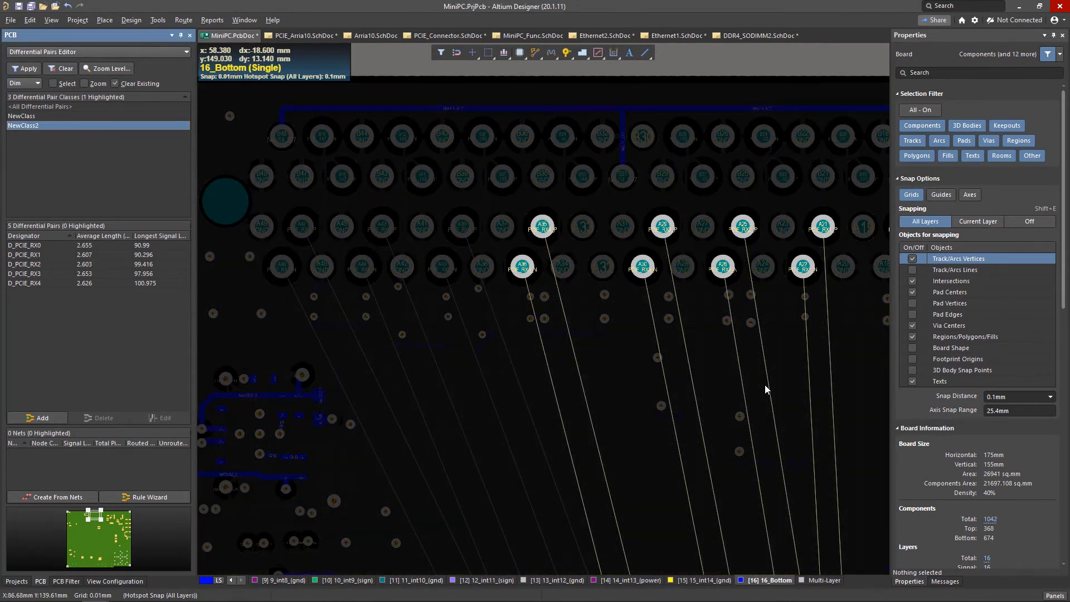
Set Remove Differential Pair to Ignore Differences in Project Options ECO Generation
left_click(77, 19)
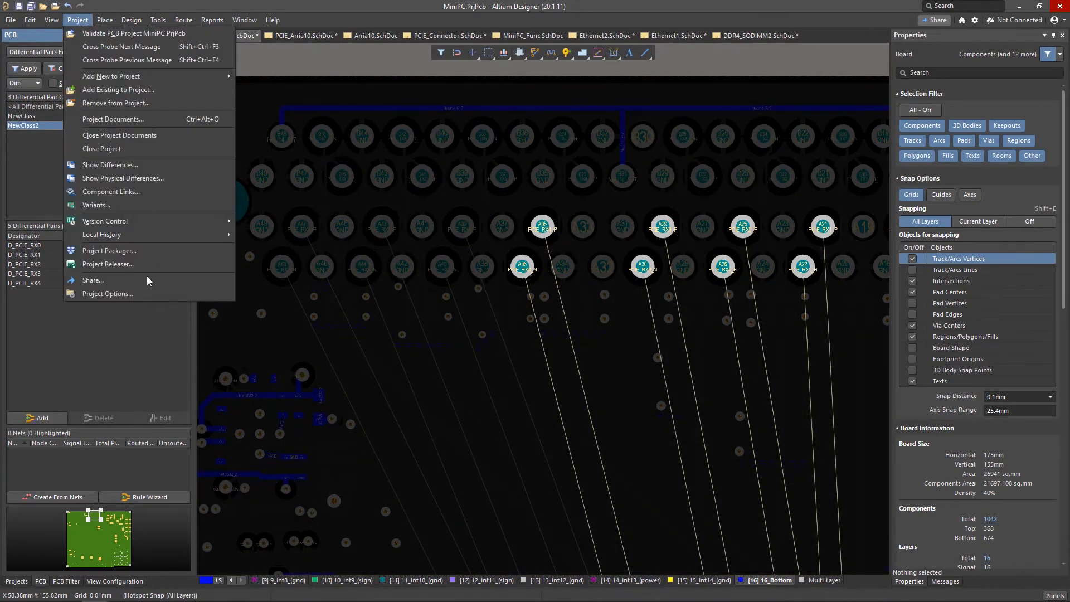
left_click(106, 294)
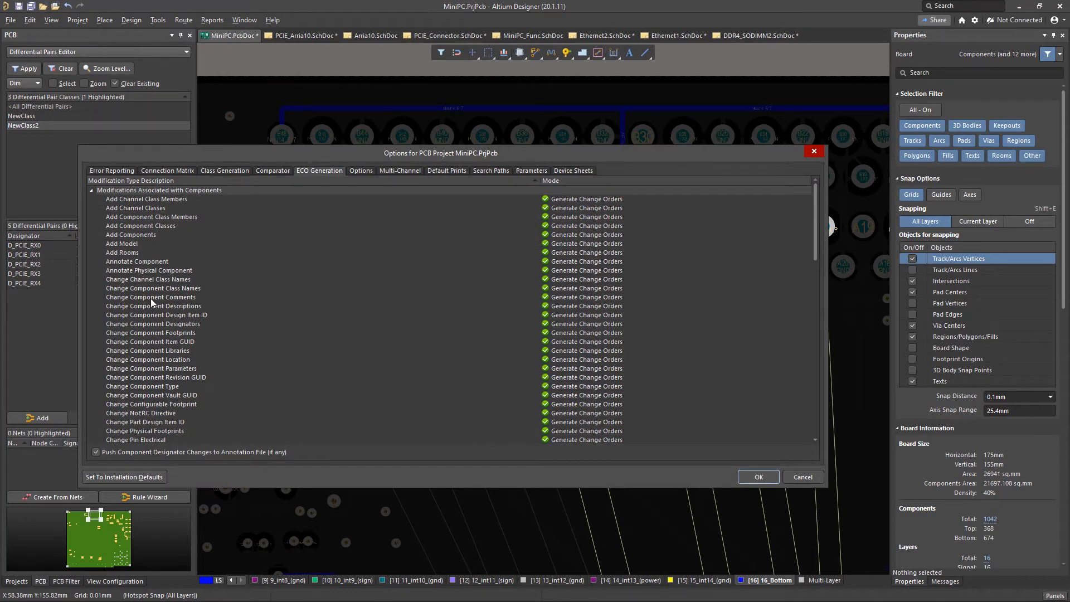
scroll("down", 3)
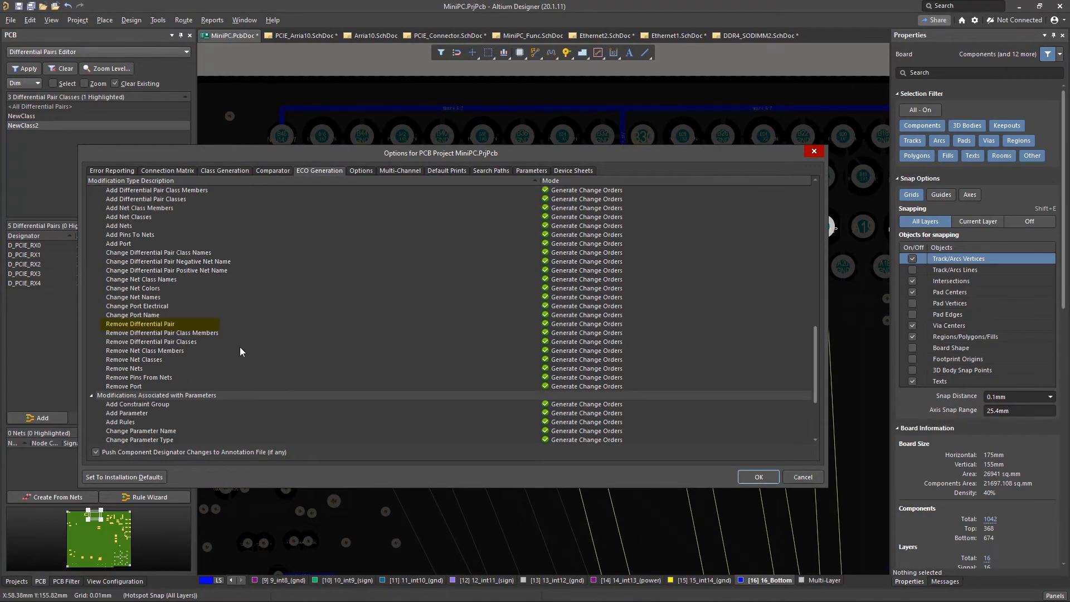
left_click(586, 323)
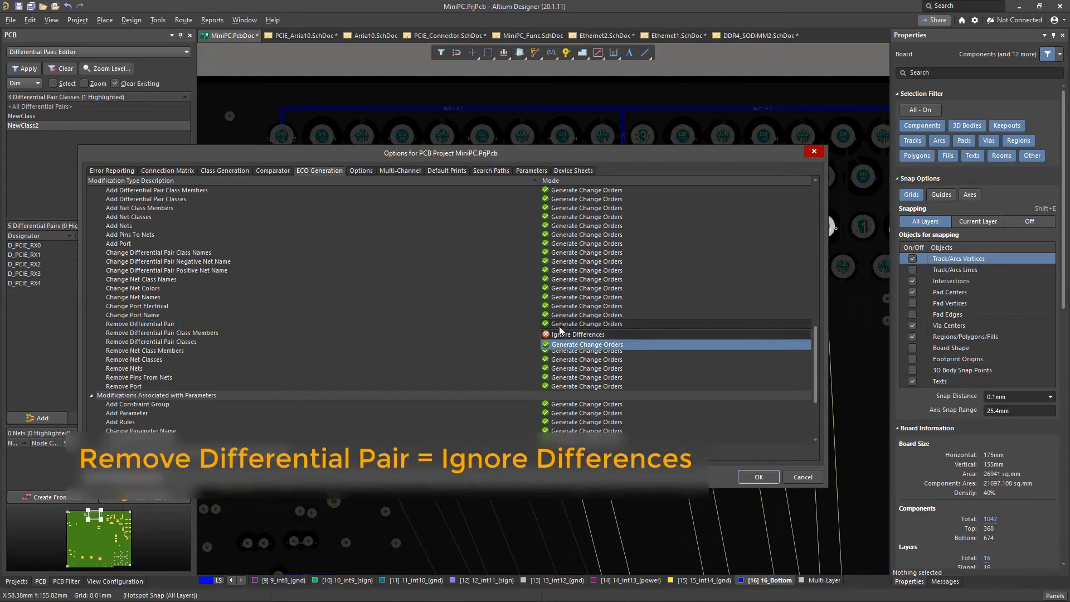
left_click(130, 20)
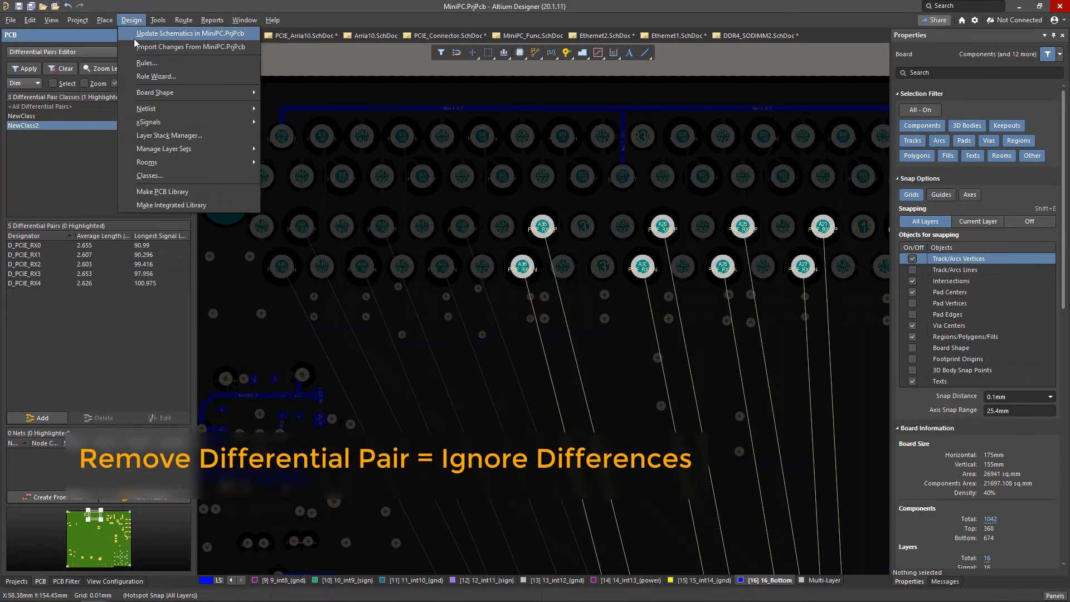
Start interactive differential pair routing from a PCIe RX pad pair
left_click(189, 33)
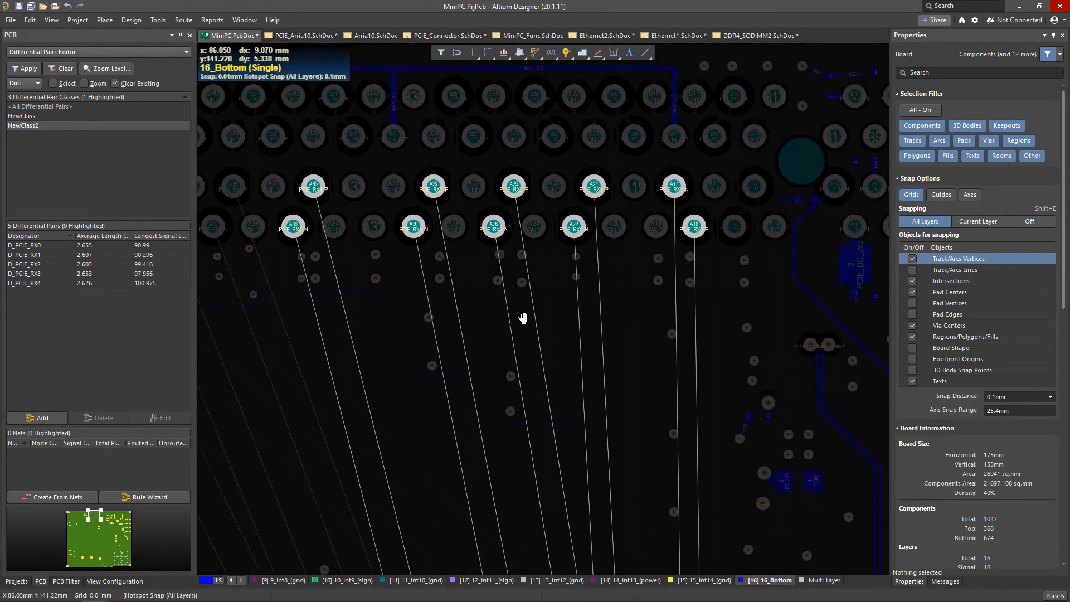
left_click(574, 225)
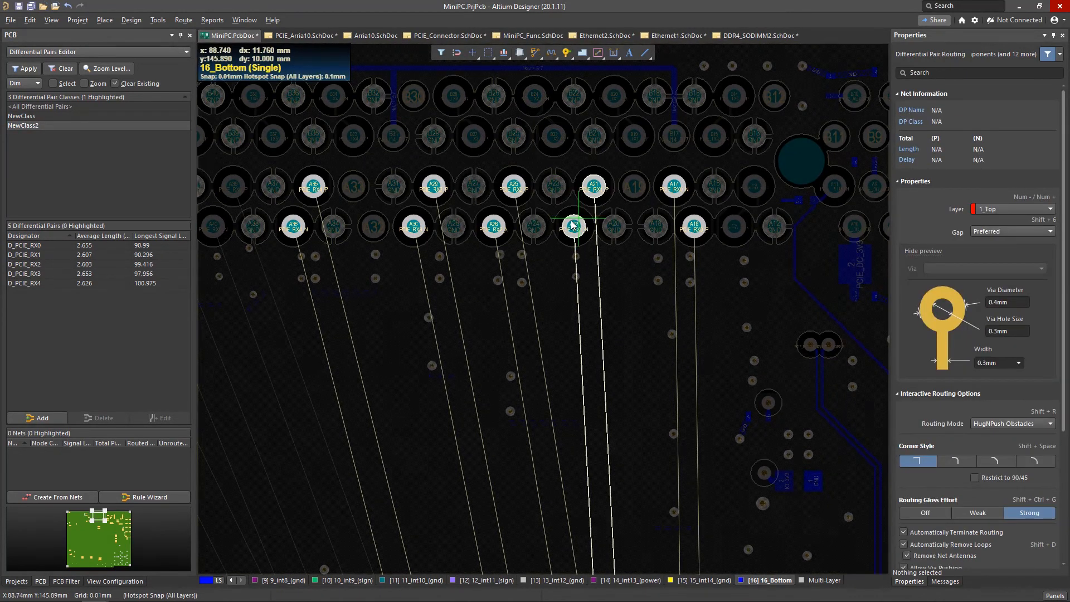